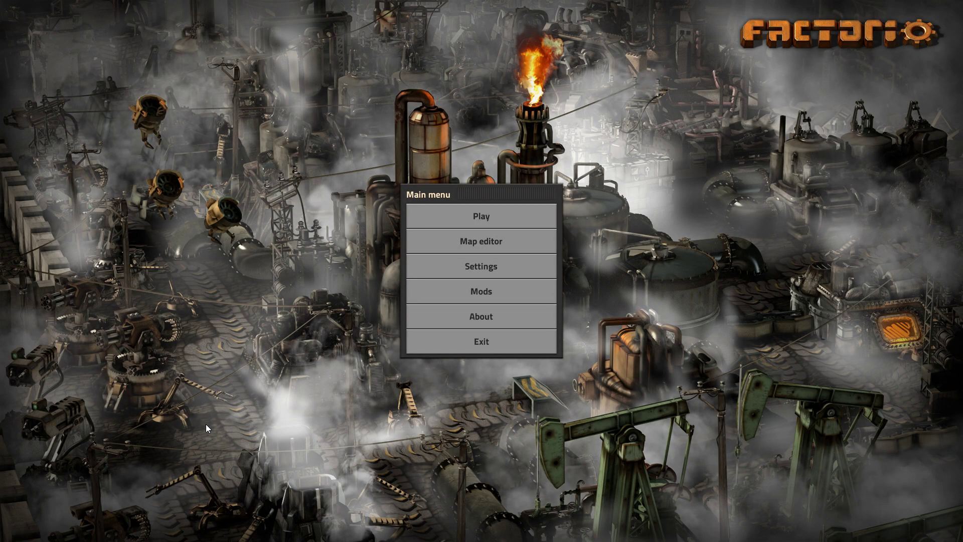
{"action": "mouse_move", "coordinate": [216, 383]}
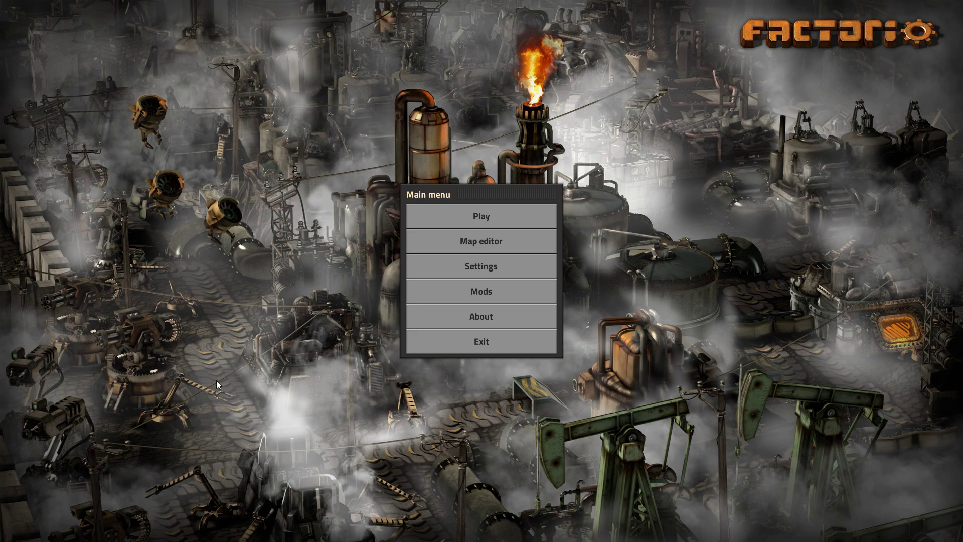
{"action": "mouse_move", "coordinate": [218, 385]}
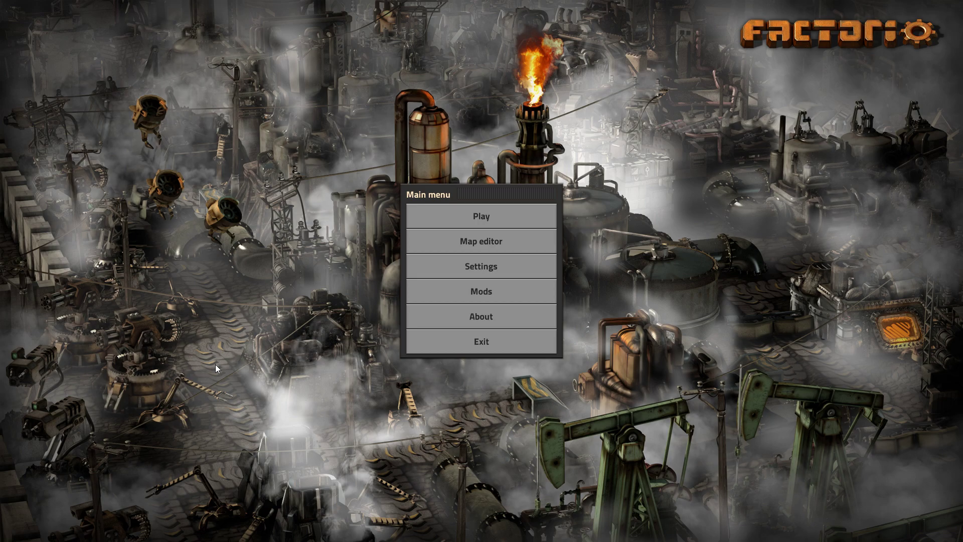
{"action": "mouse_move", "coordinate": [274, 386]}
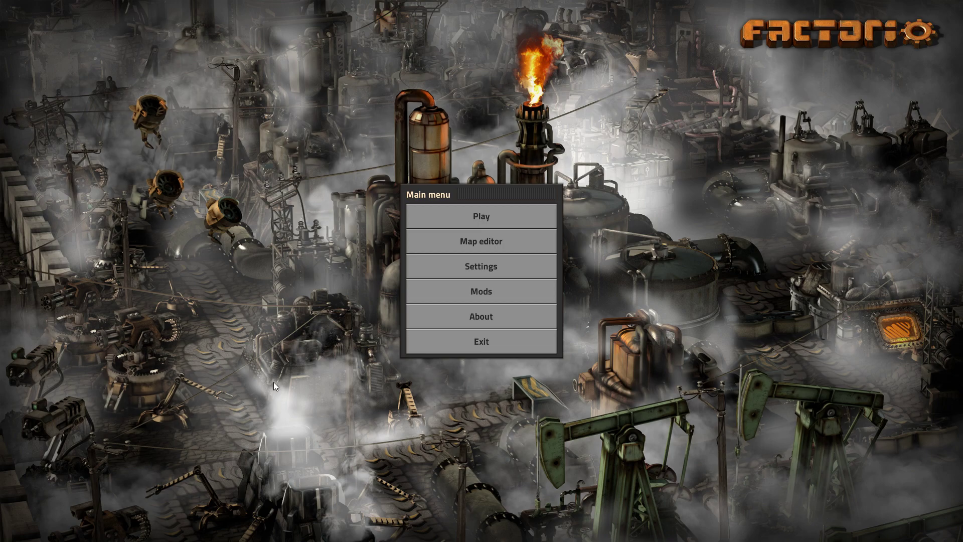
Step: Browse the installed Mods list, scrolling through it, and return to the main menu
{"action": "left_click", "coordinate": [481, 291]}
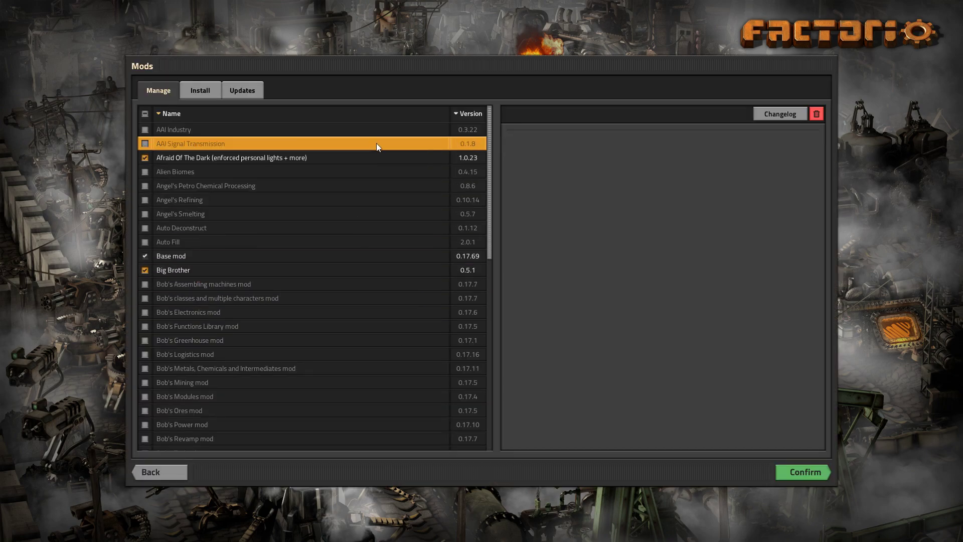
{"action": "left_click", "coordinate": [377, 311]}
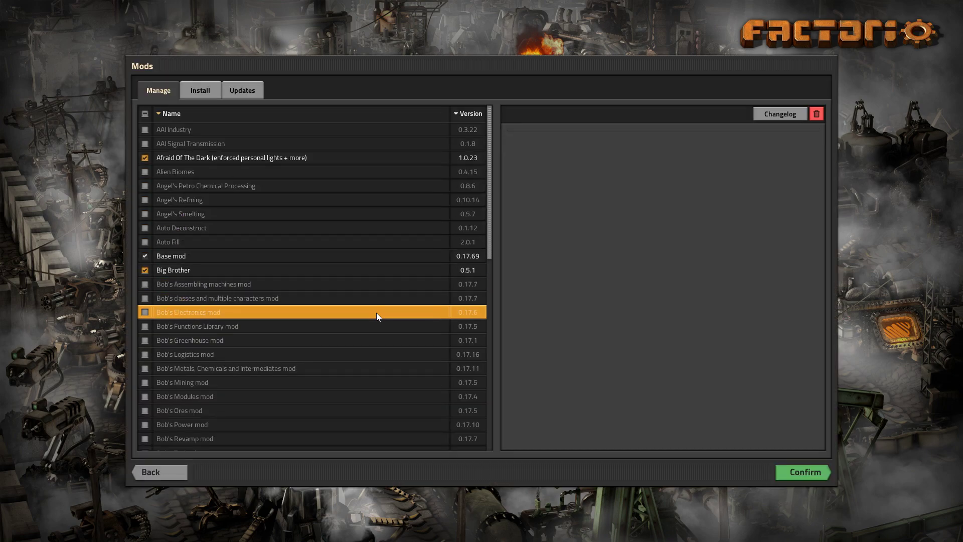
{"action": "scroll", "scroll_direction": "down", "scroll_amount": 3}
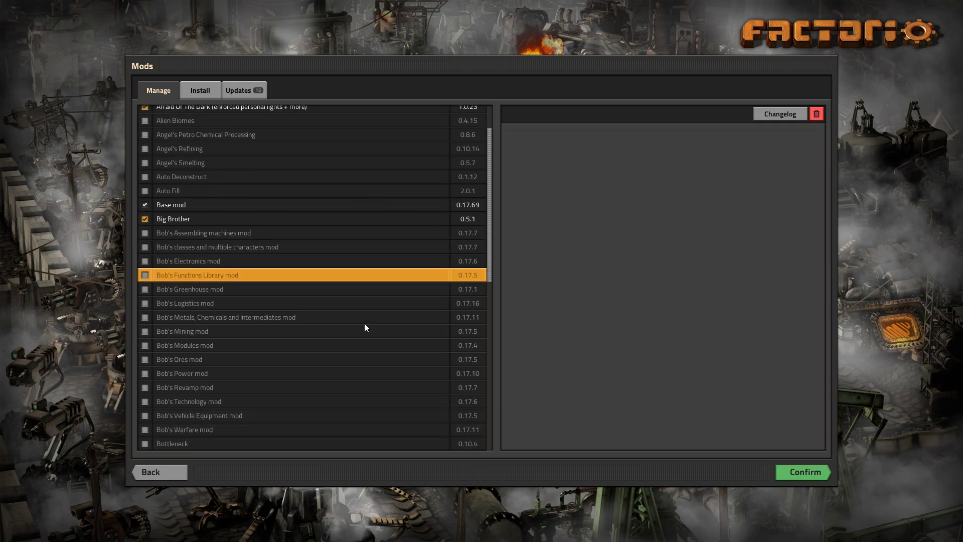
{"action": "scroll", "scroll_direction": "down", "scroll_amount": 3}
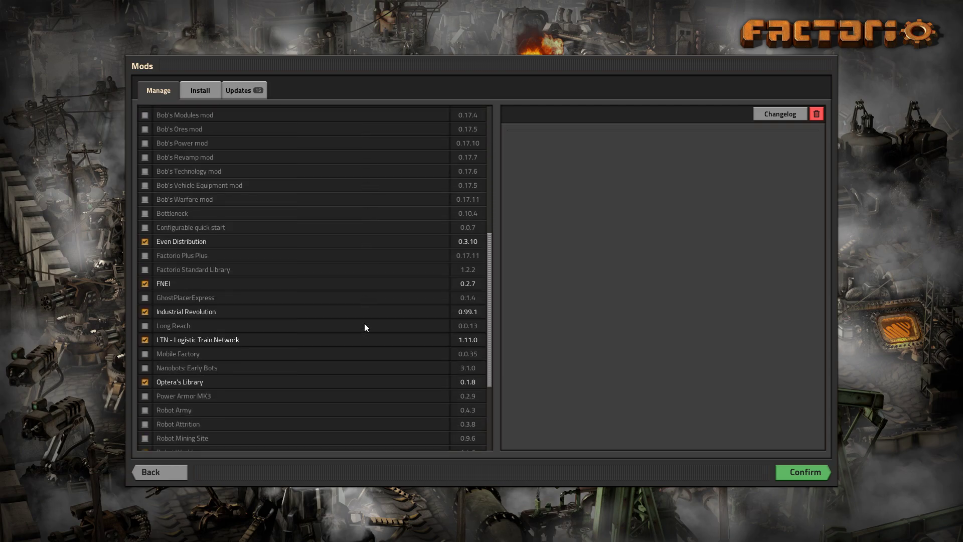
{"action": "scroll", "scroll_direction": "down", "scroll_amount": 3}
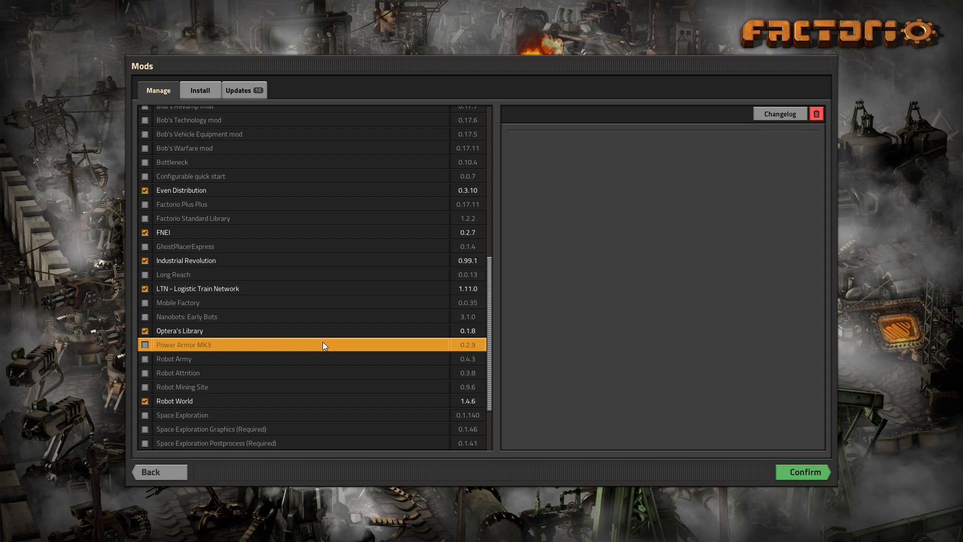
{"action": "scroll", "scroll_direction": "down", "scroll_amount": 3}
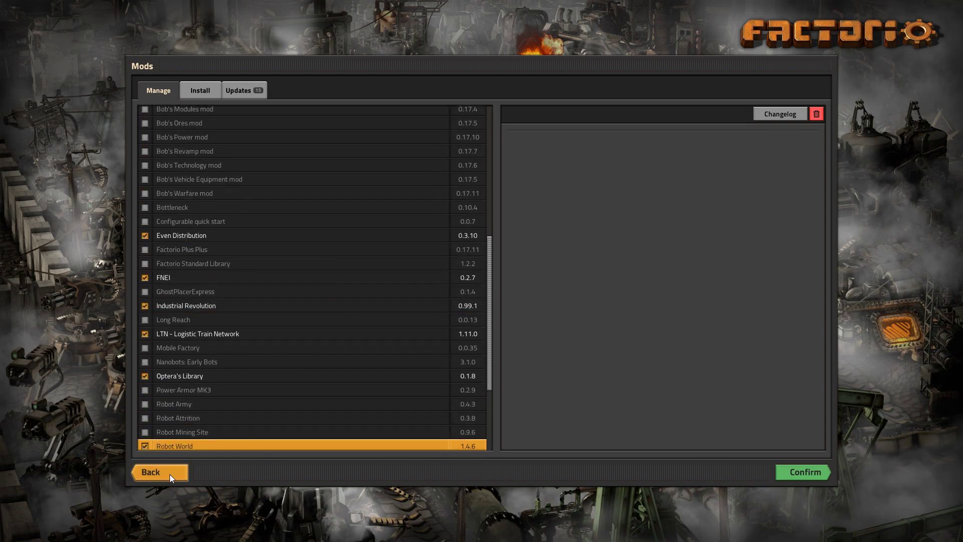
{"action": "left_click", "coordinate": [157, 472]}
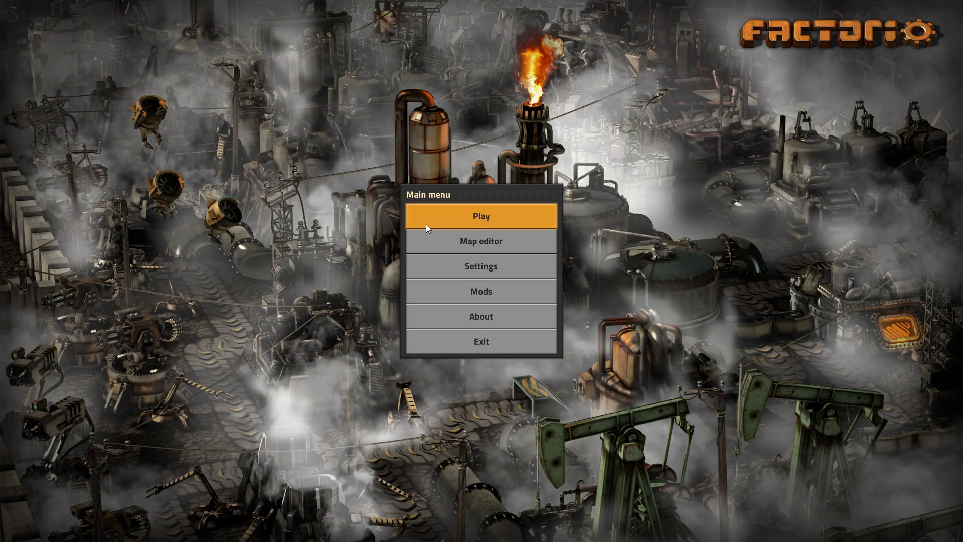
{"action": "left_click", "coordinate": [481, 291]}
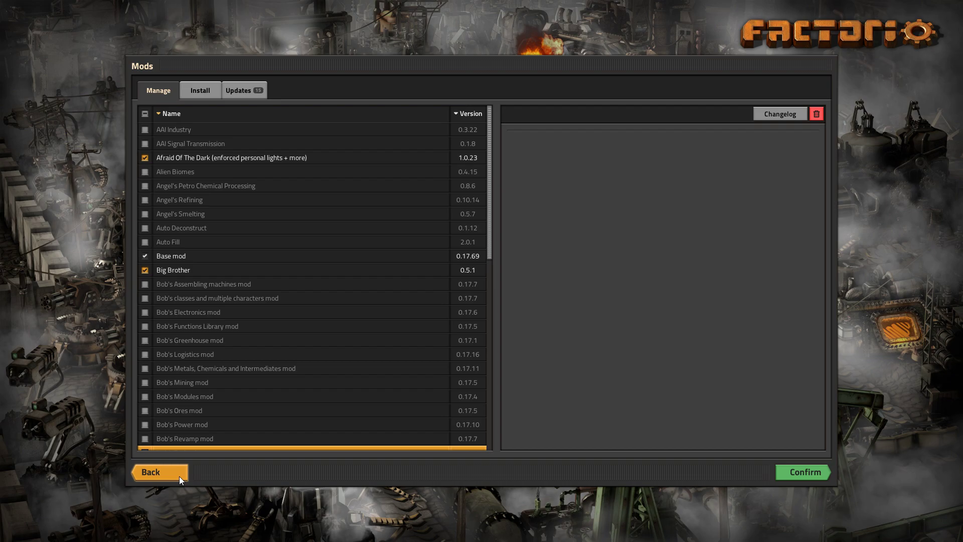
{"action": "left_click", "coordinate": [151, 472]}
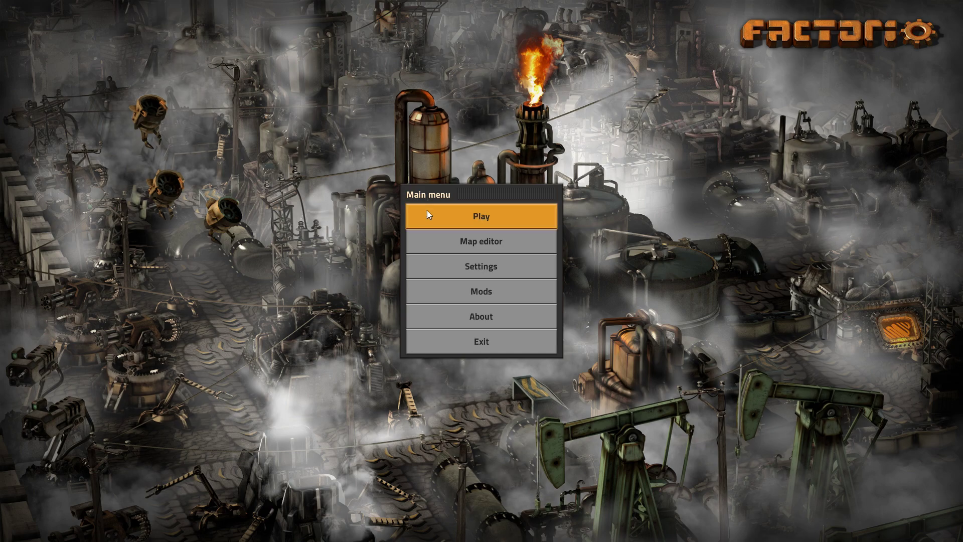
Step: In Load game, select 'Bobs - Angels - Robot World - Youtube' and review its Bob's/Angel's mod list
{"action": "left_click", "coordinate": [480, 217]}
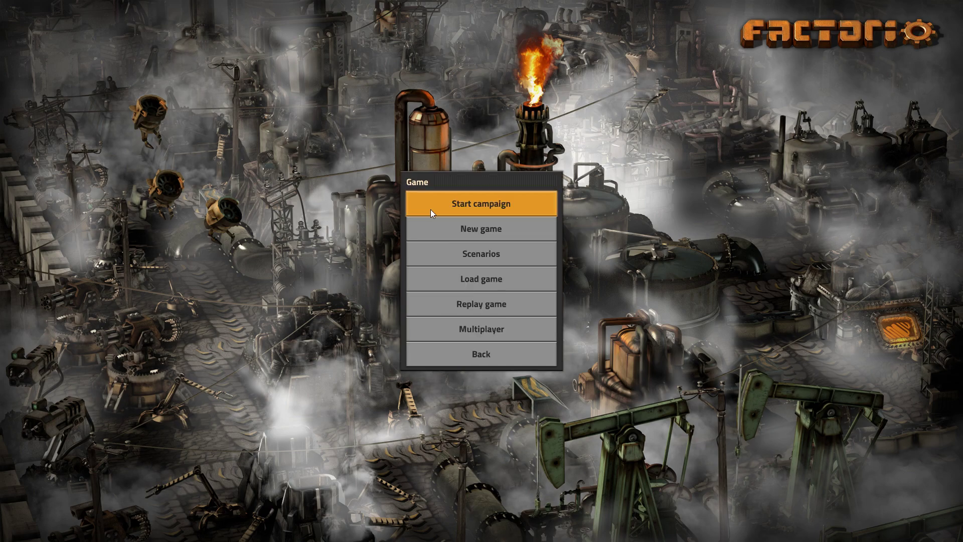
{"action": "mouse_move", "coordinate": [481, 278]}
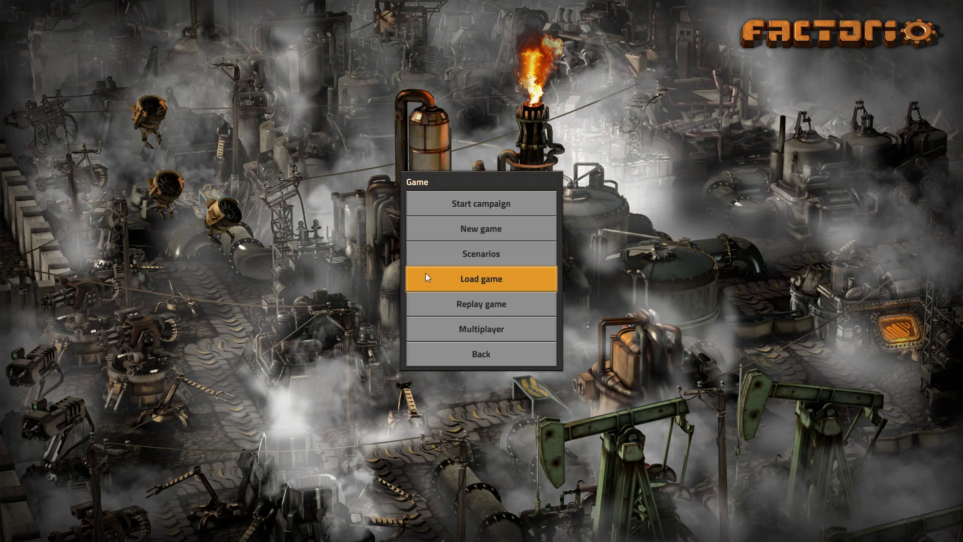
{"action": "left_click", "coordinate": [480, 278]}
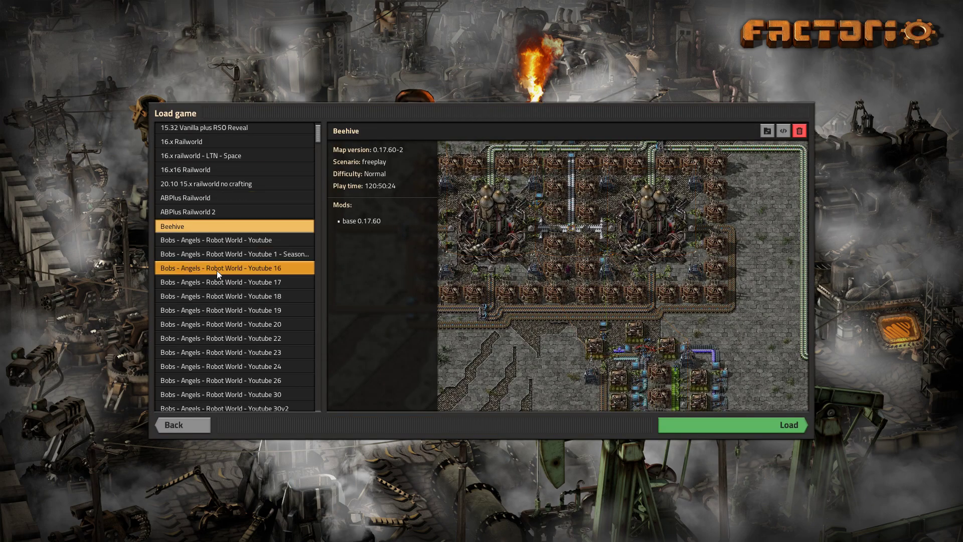
{"action": "left_click", "coordinate": [216, 240]}
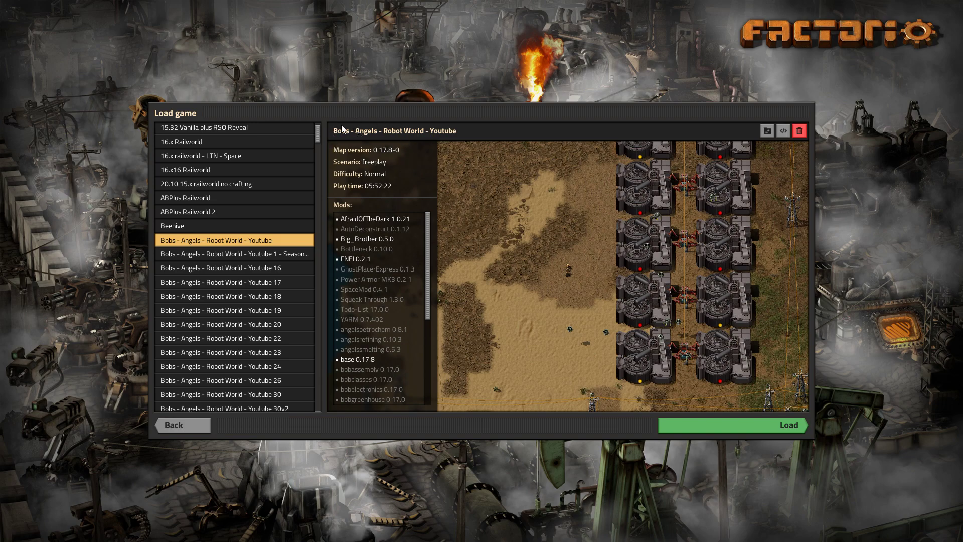
{"action": "mouse_move", "coordinate": [432, 145]}
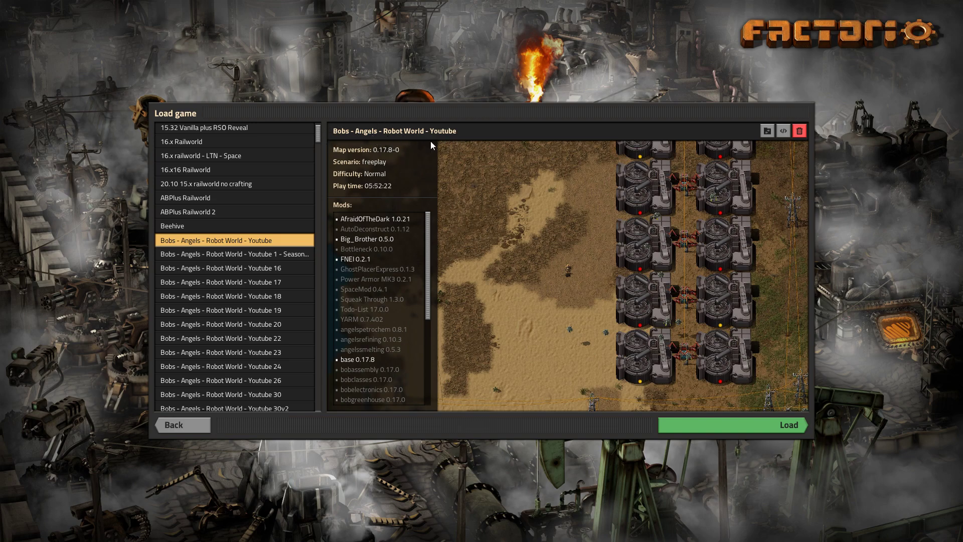
{"action": "mouse_move", "coordinate": [377, 207]}
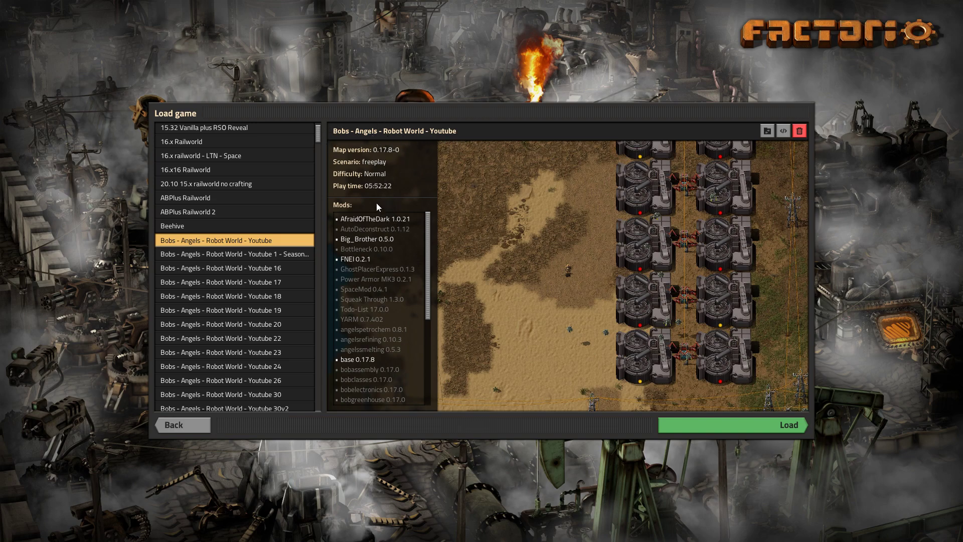
{"action": "scroll", "scroll_direction": "down", "scroll_amount": 3}
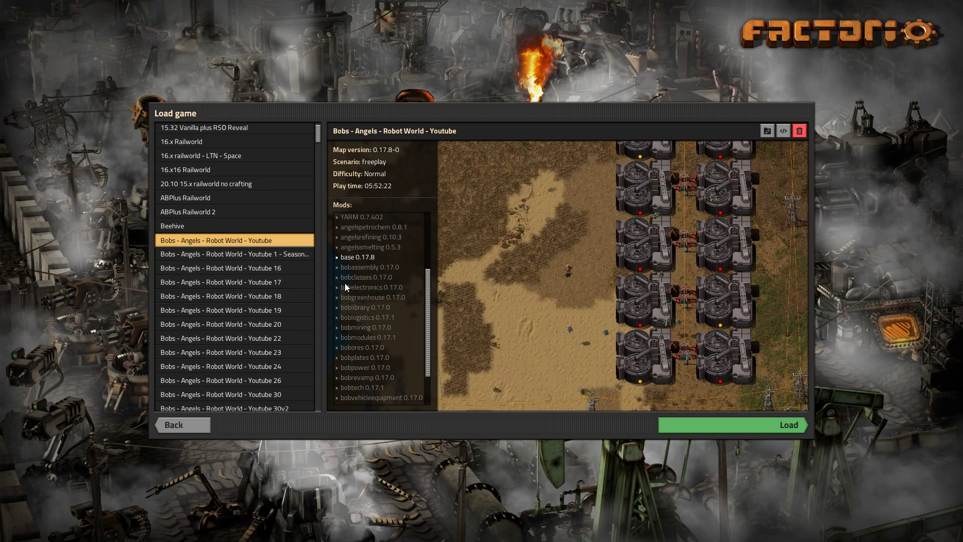
{"action": "mouse_move", "coordinate": [779, 149]}
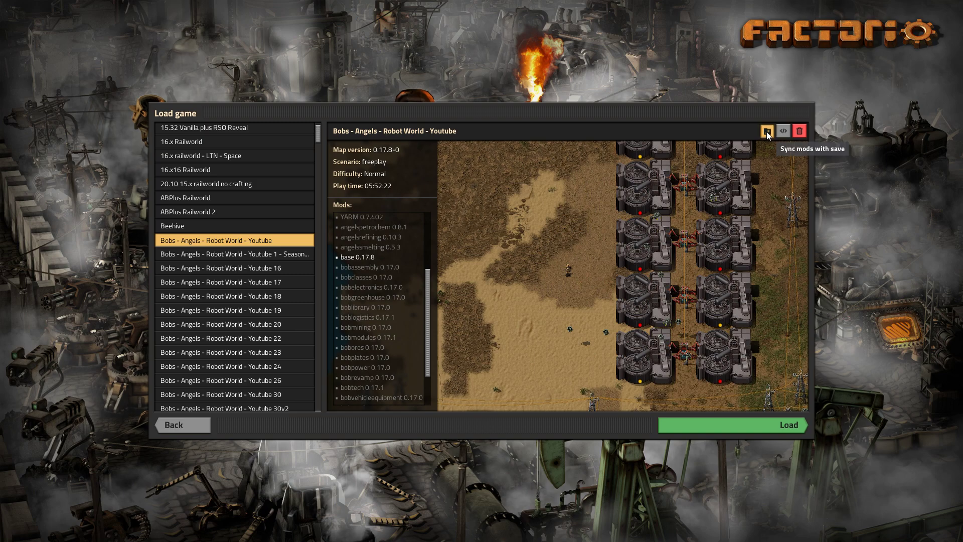
Step: Run Sync mods with save on the Bobs-Angels save, review the list and go back to select Beehive
{"action": "left_click", "coordinate": [766, 131]}
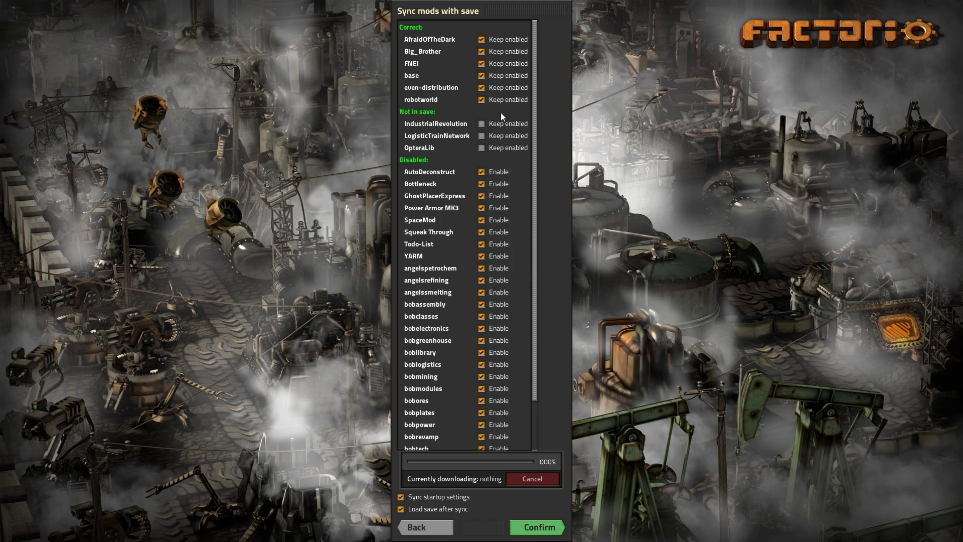
{"action": "mouse_move", "coordinate": [435, 176]}
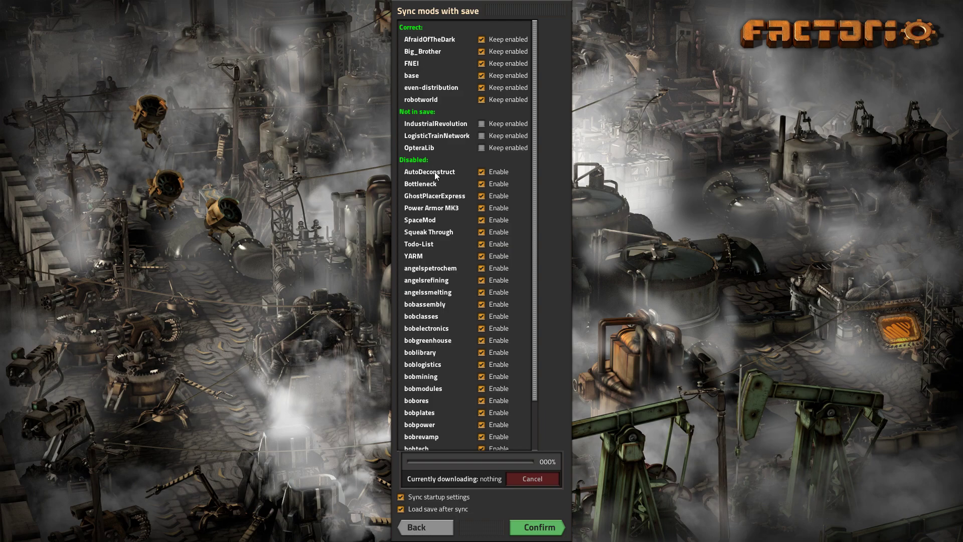
{"action": "mouse_move", "coordinate": [432, 312]}
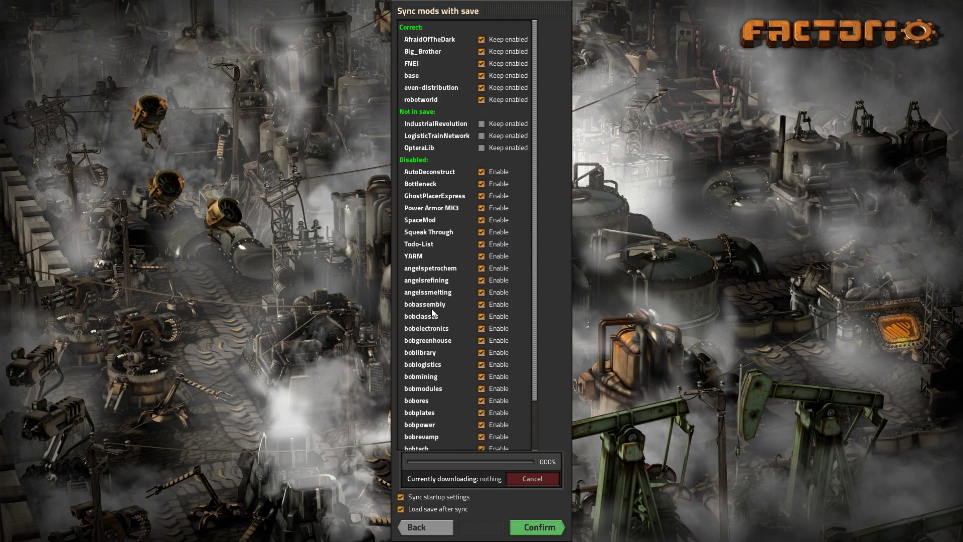
{"action": "scroll", "scroll_direction": "down", "scroll_amount": 3}
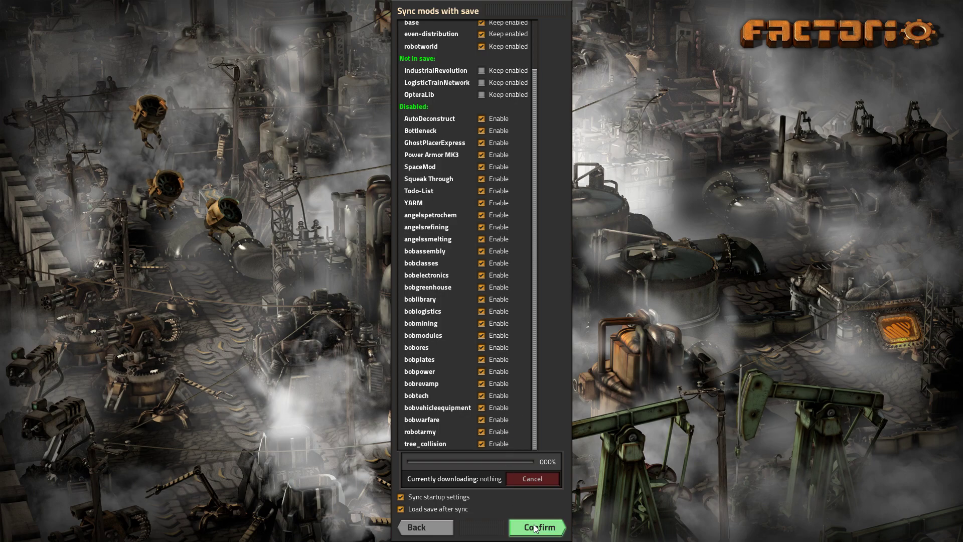
{"action": "left_click", "coordinate": [536, 527]}
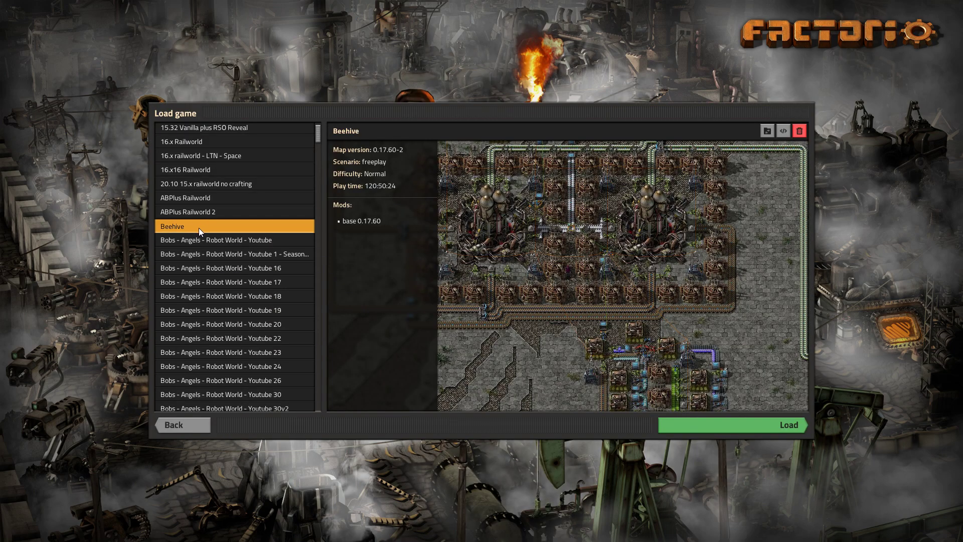
{"action": "mouse_move", "coordinate": [326, 242]}
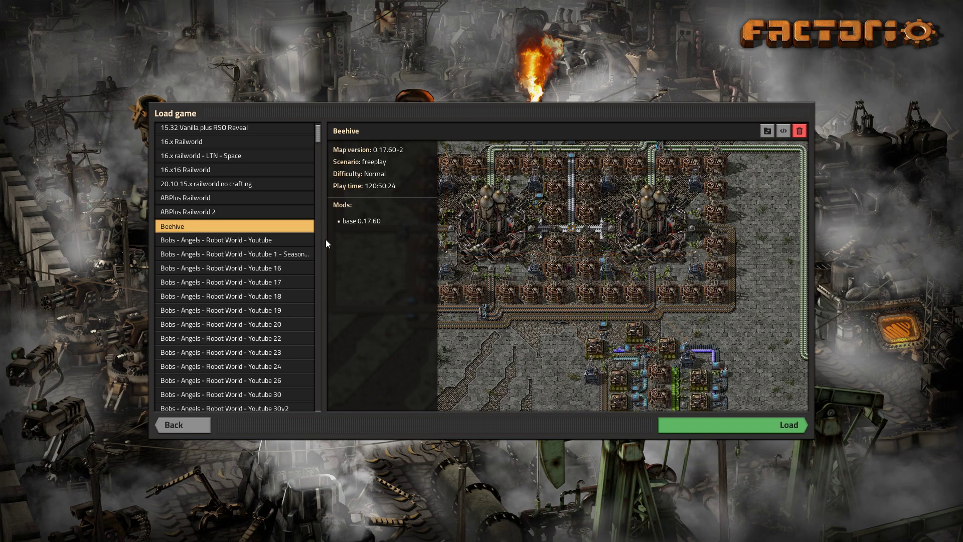
{"action": "mouse_move", "coordinate": [388, 293]}
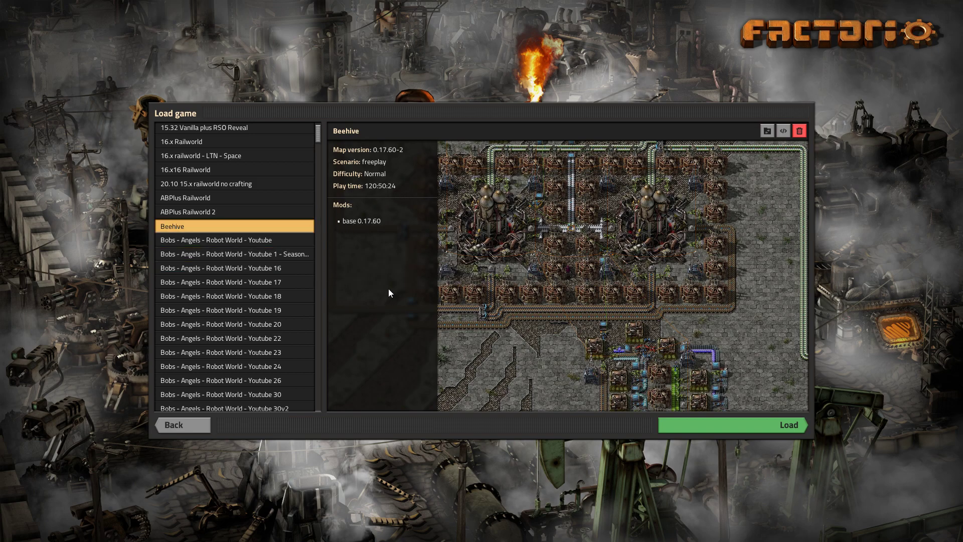
{"action": "mouse_move", "coordinate": [760, 176]}
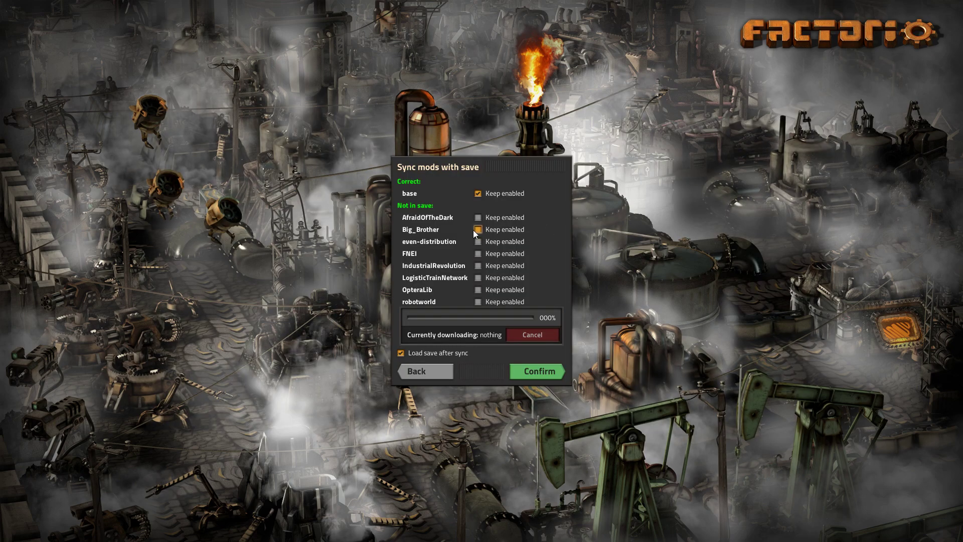
Step: Confirm the sync to load the Beehive save, then bring up the in-game pause menu
{"action": "left_click", "coordinate": [479, 229]}
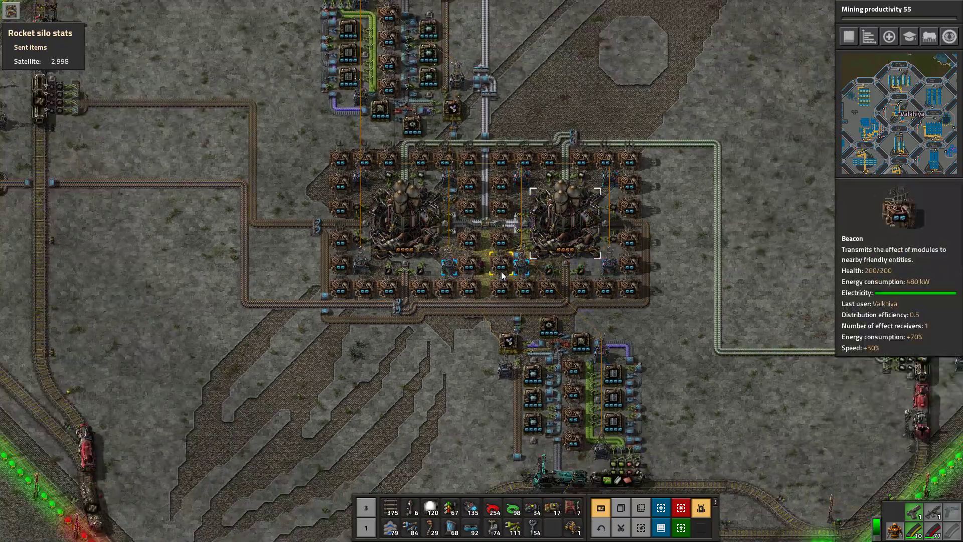
{"action": "key", "text": "Escape"}
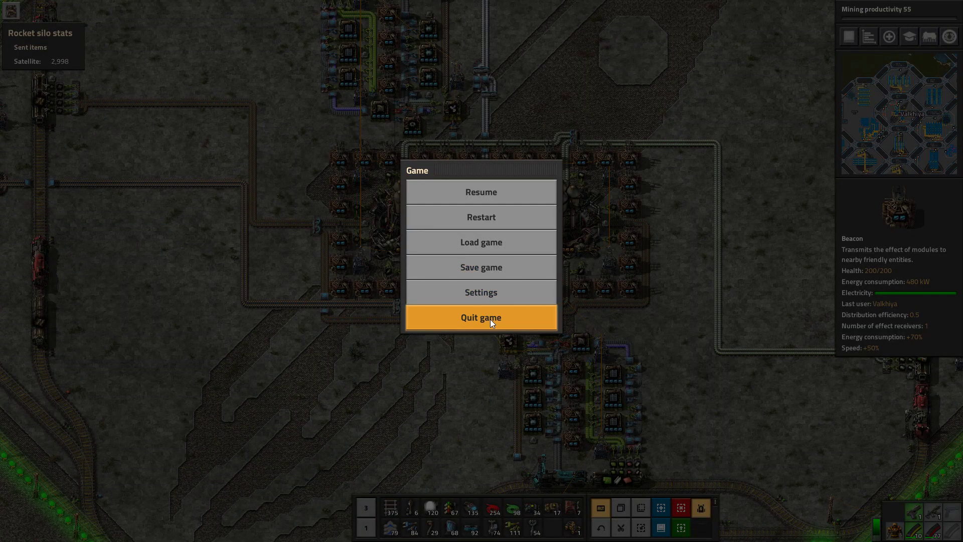
{"action": "mouse_move", "coordinate": [481, 241]}
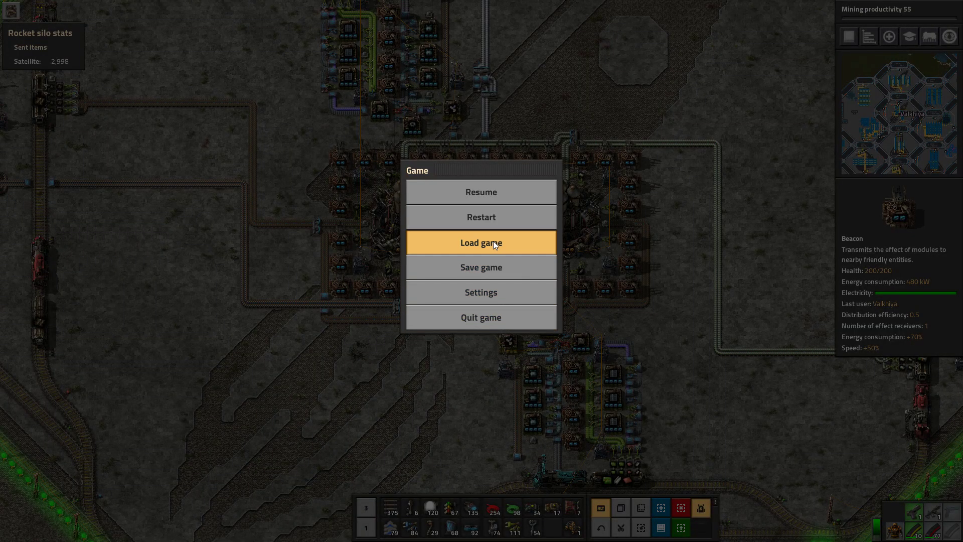
Step: From Load game, preview the Railworld saves and select 'Industrial Revolusion S04E01'
{"action": "left_click", "coordinate": [481, 241]}
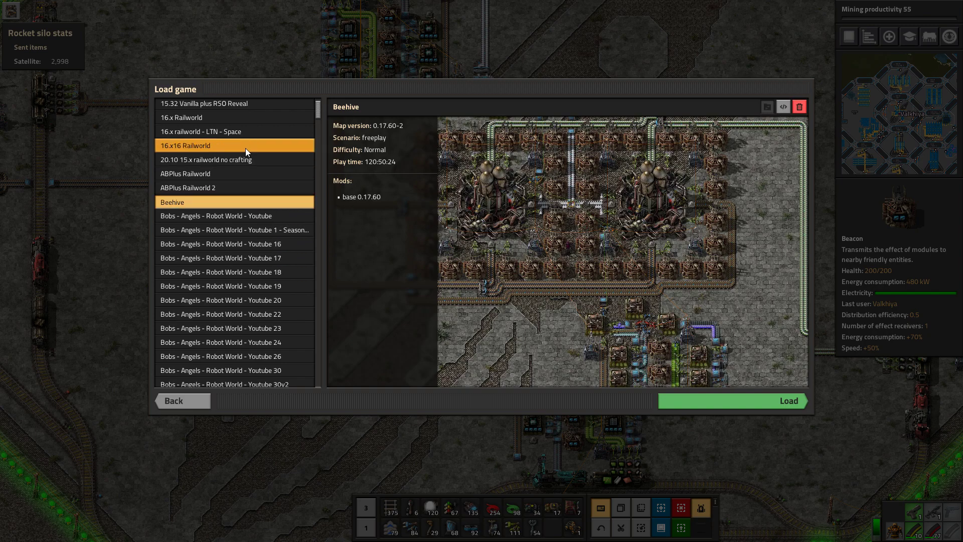
{"action": "left_click", "coordinate": [207, 160]}
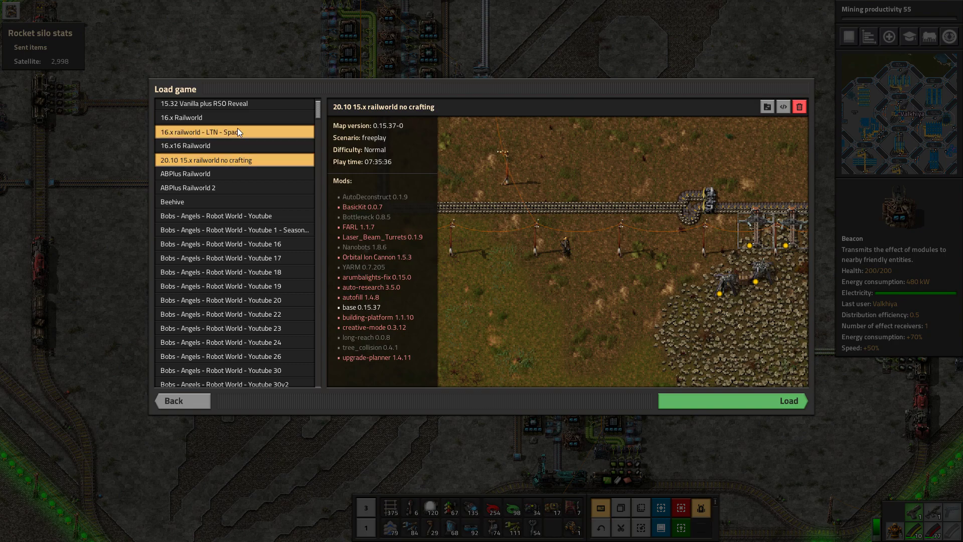
{"action": "left_click", "coordinate": [234, 217]}
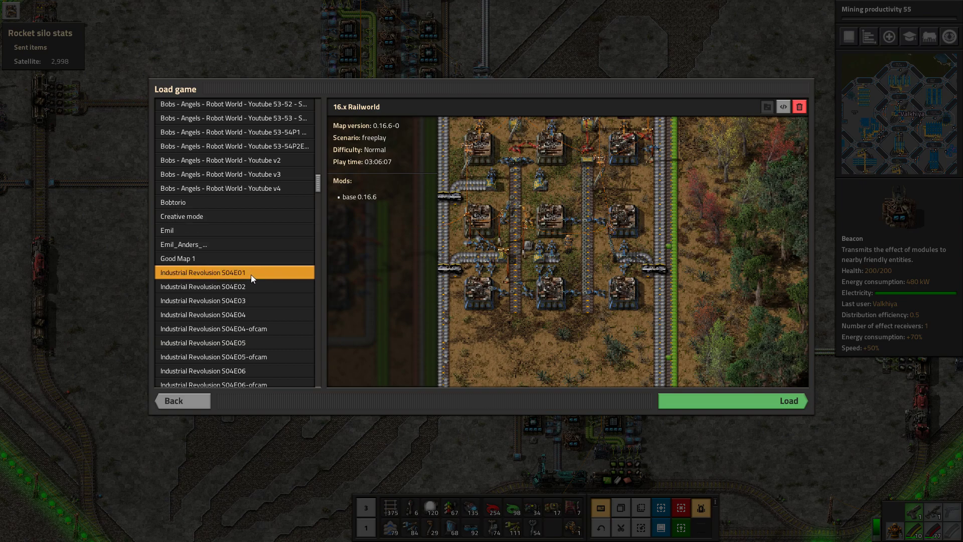
{"action": "left_click", "coordinate": [202, 272]}
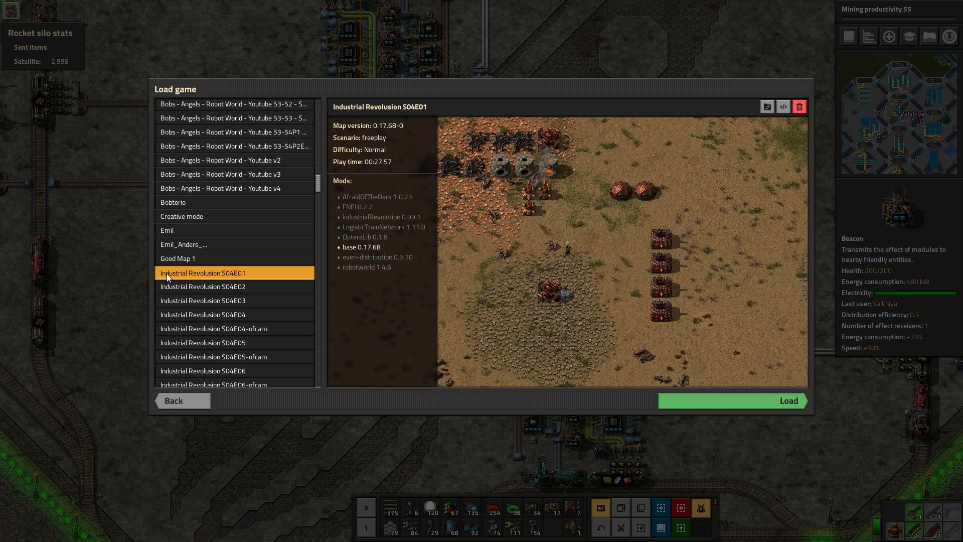
{"action": "mouse_move", "coordinate": [170, 274]}
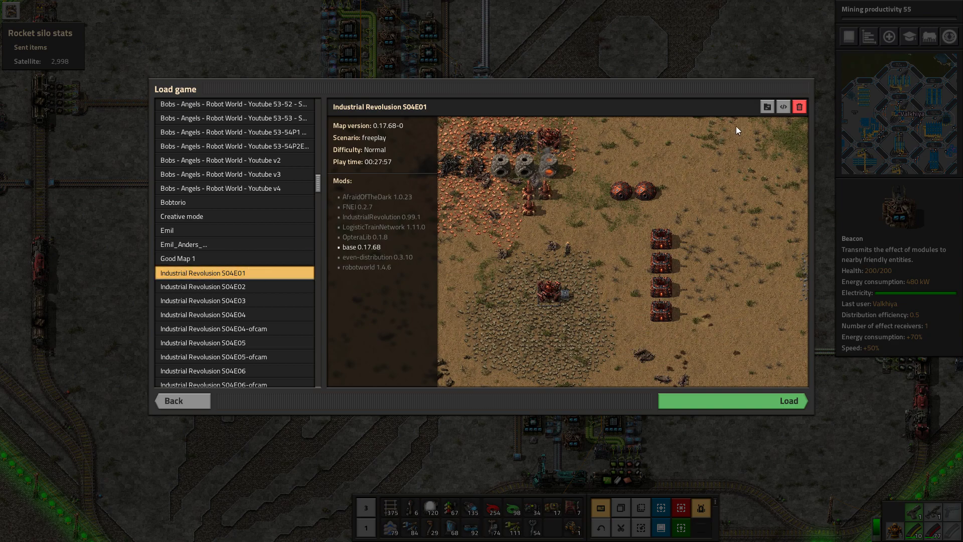
{"action": "mouse_move", "coordinate": [765, 107]}
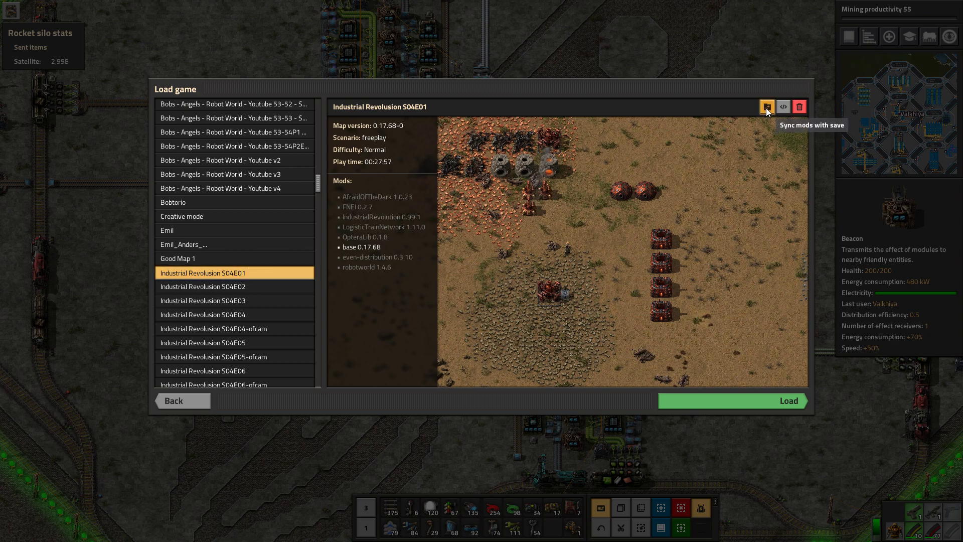
Step: Sync mods with the Industrial Revolusion S04E01 save and confirm, restarting to enable its mods
{"action": "left_click", "coordinate": [766, 106]}
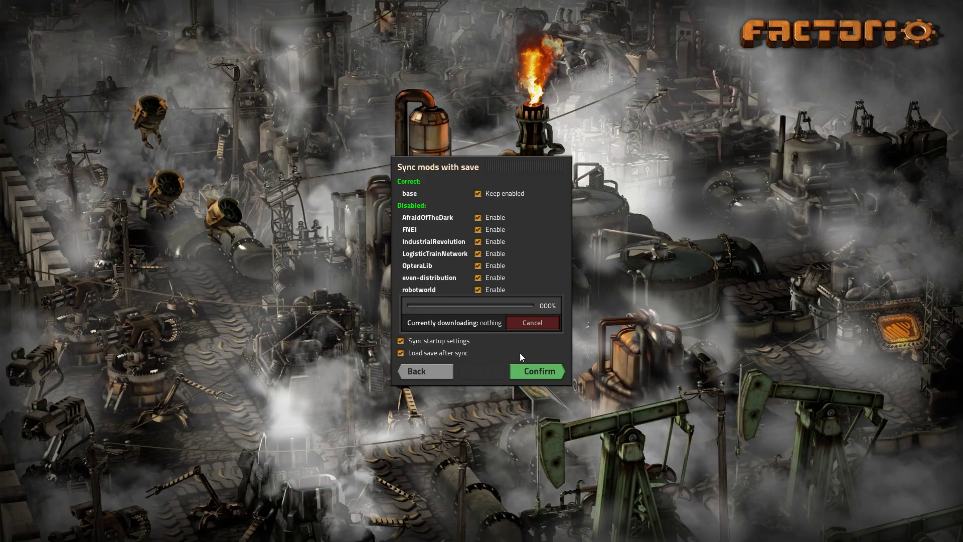
{"action": "left_click", "coordinate": [535, 371]}
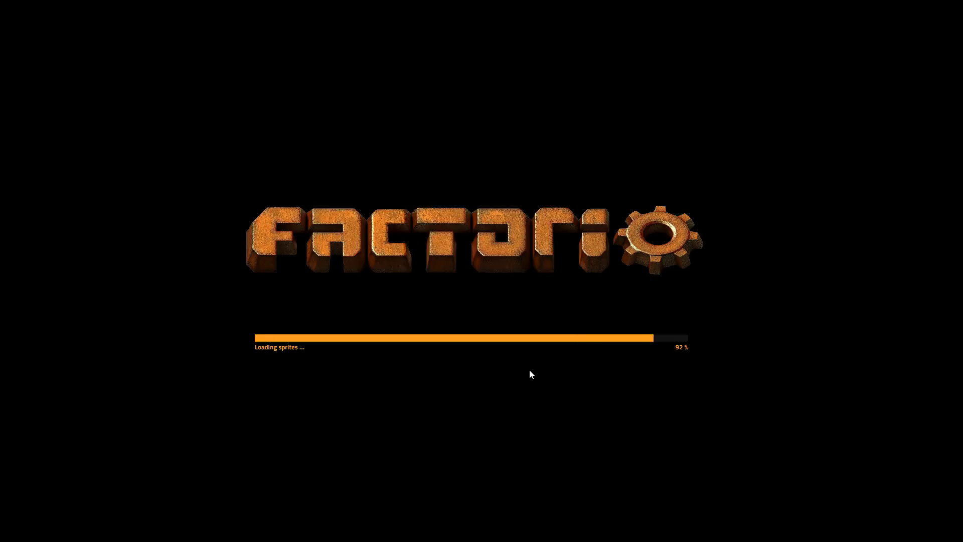